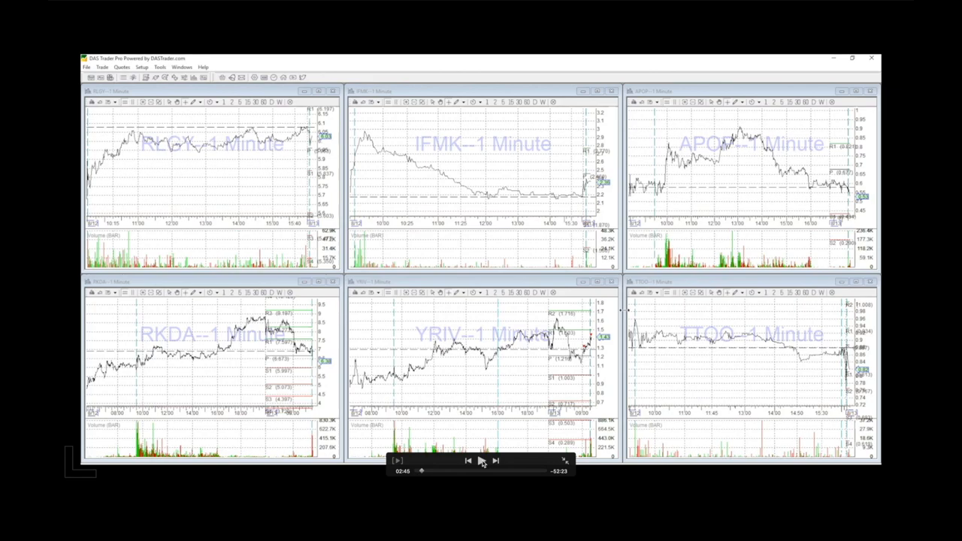
mouse_move(478, 367)
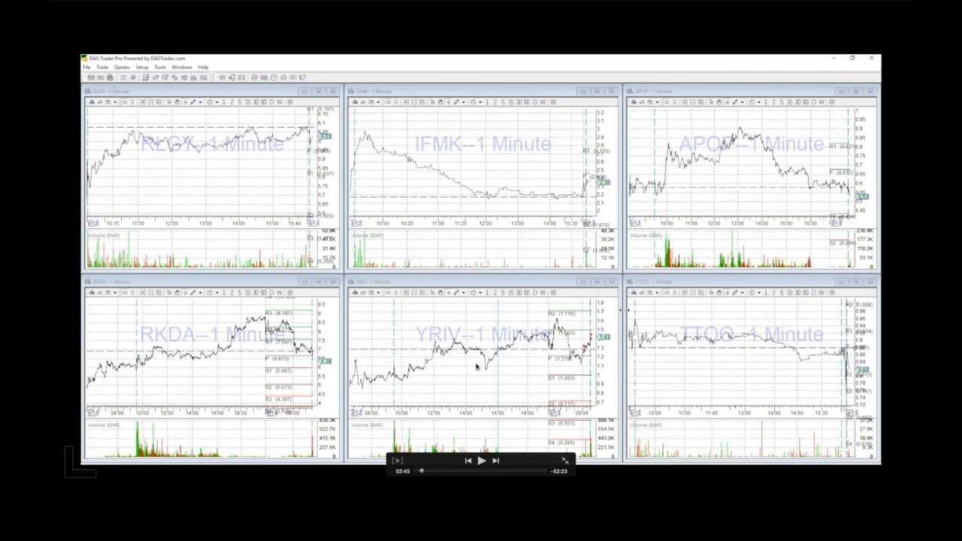
mouse_move(452, 312)
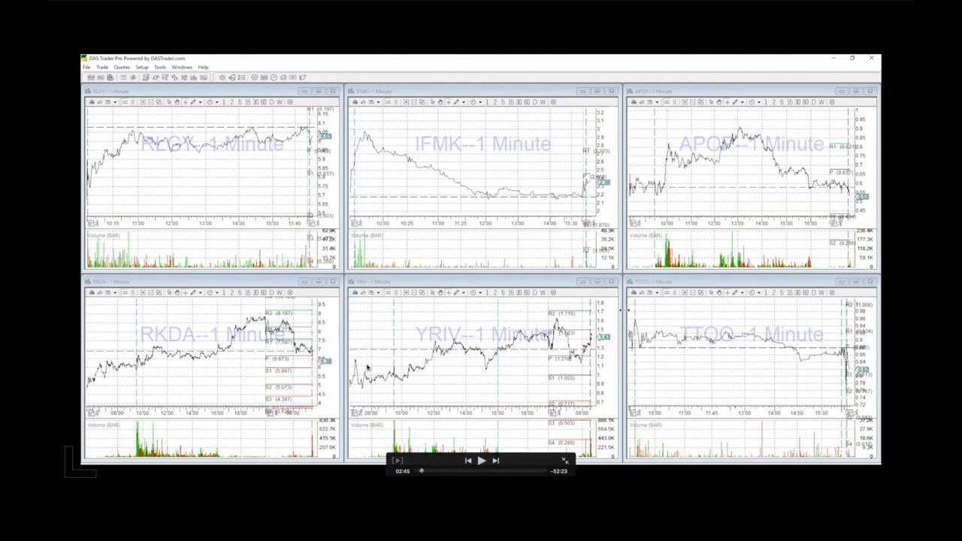
mouse_move(585, 329)
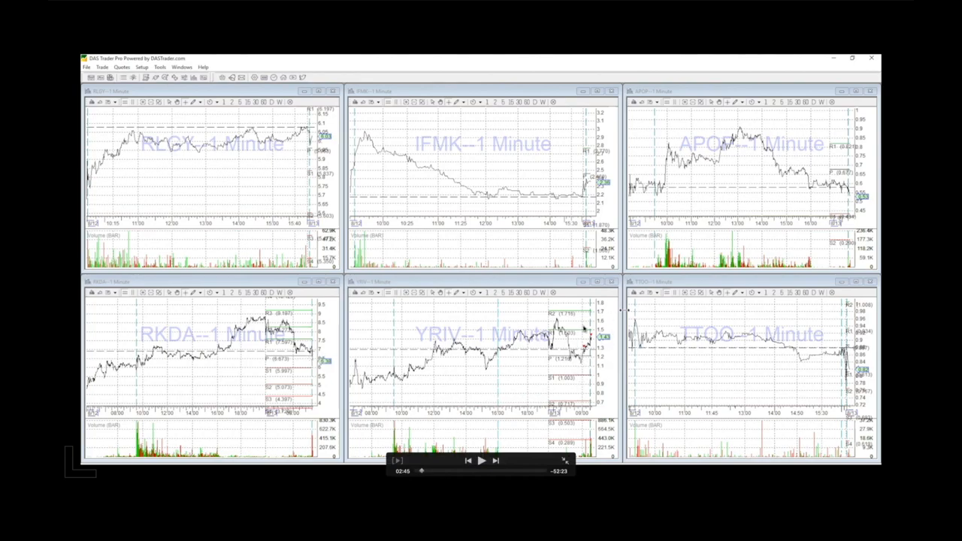
mouse_move(592, 360)
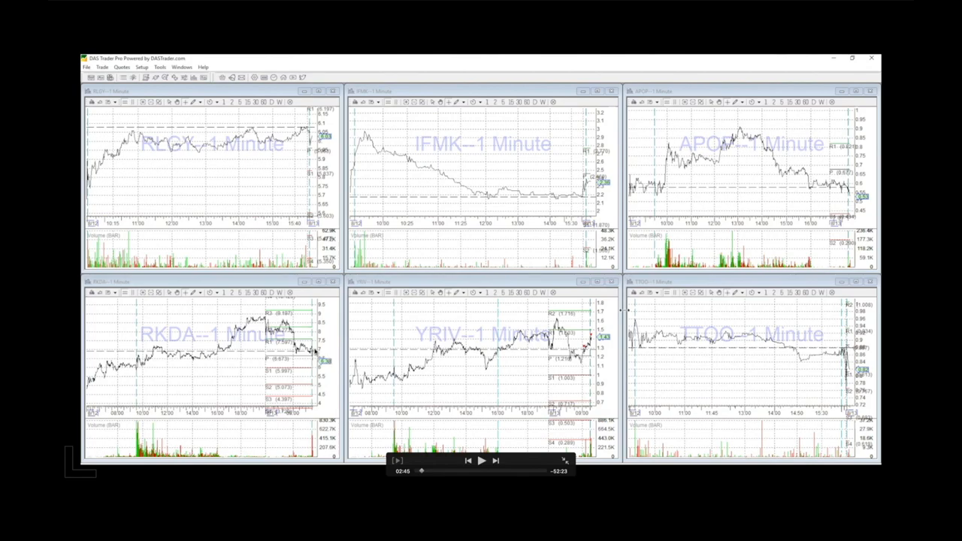
mouse_move(338, 318)
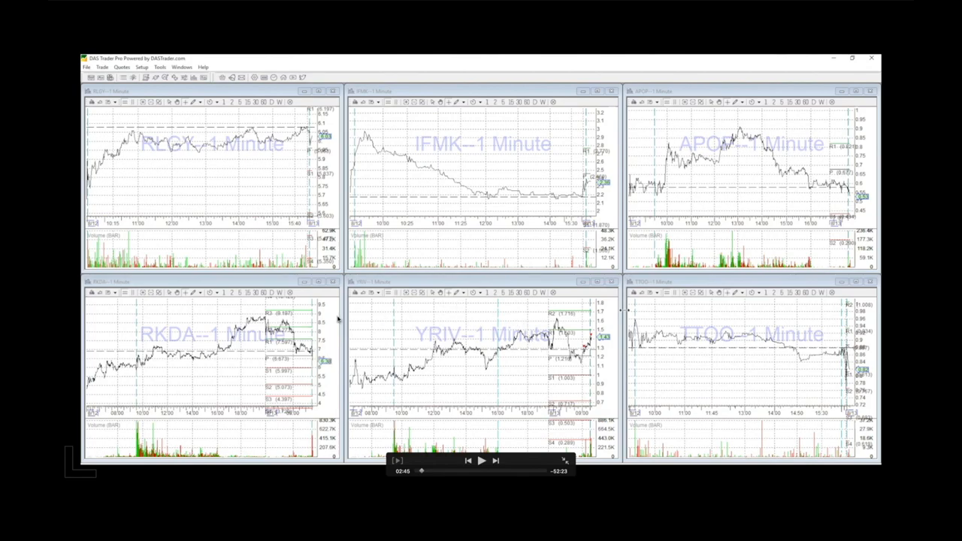
mouse_move(271, 340)
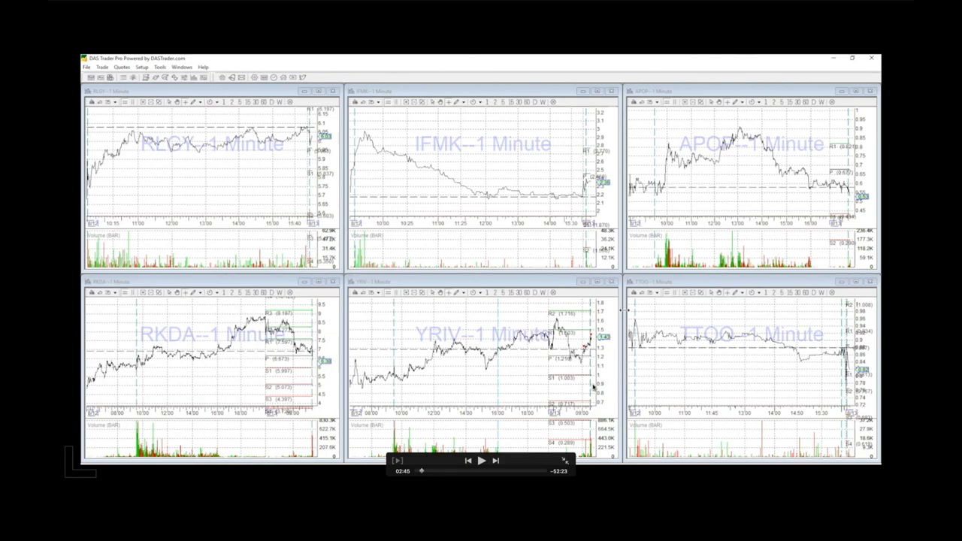
mouse_move(622, 373)
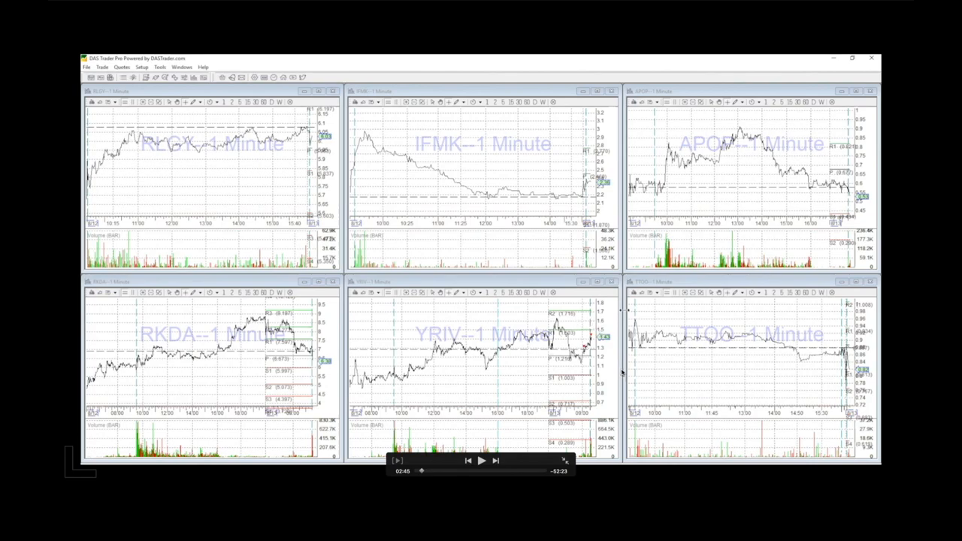
mouse_move(256, 340)
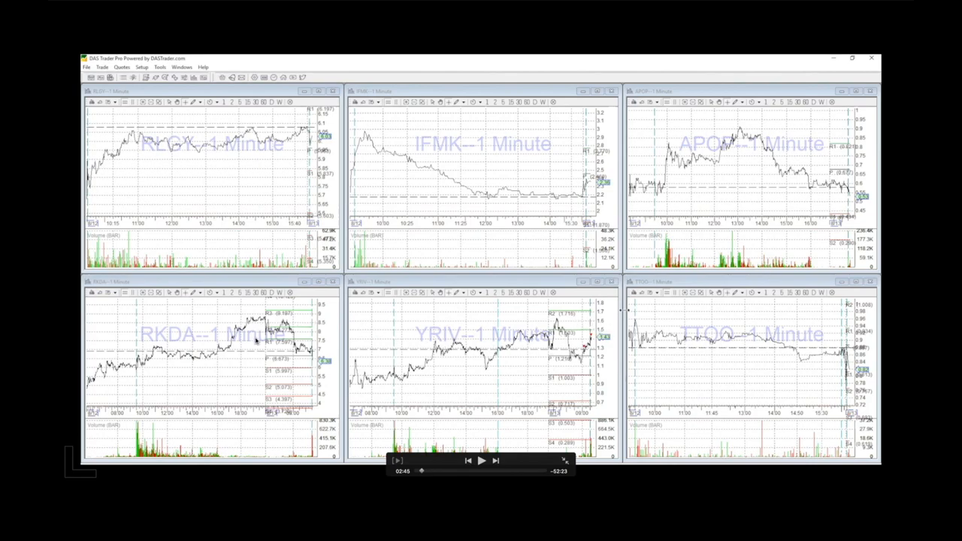
mouse_move(256, 344)
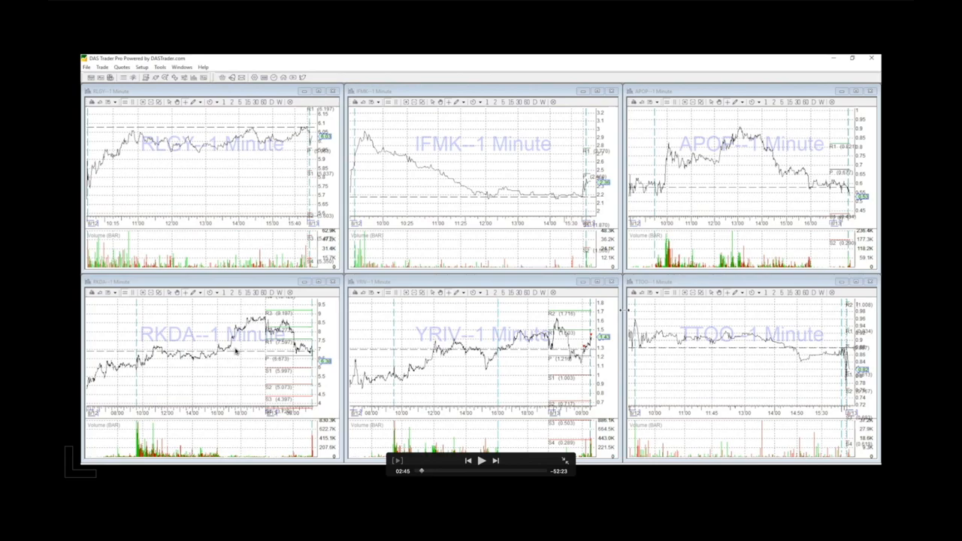
mouse_move(417, 357)
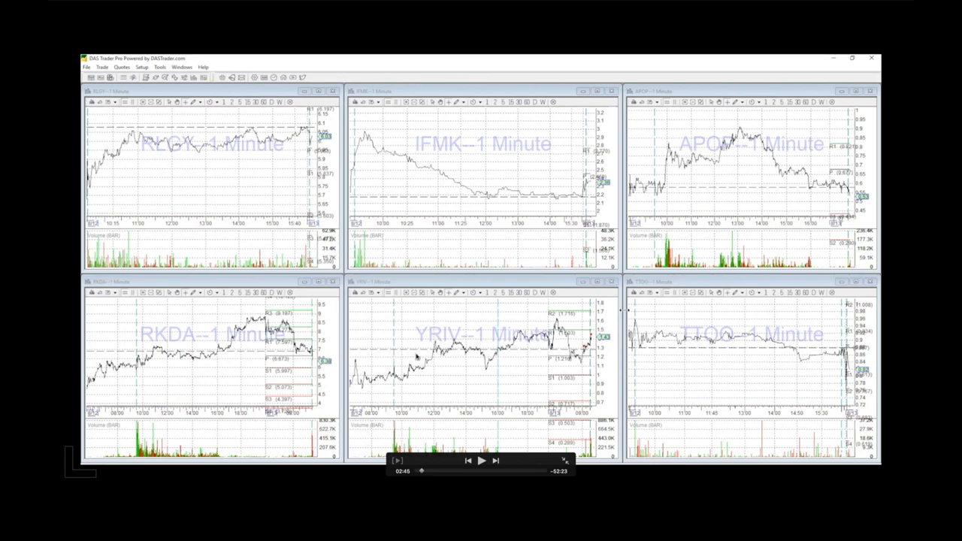
mouse_move(597, 345)
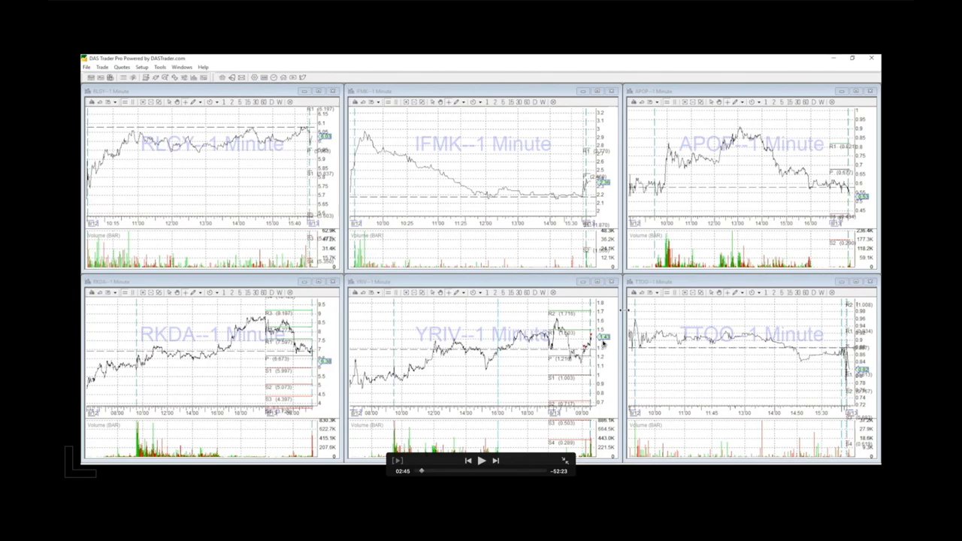
mouse_move(368, 348)
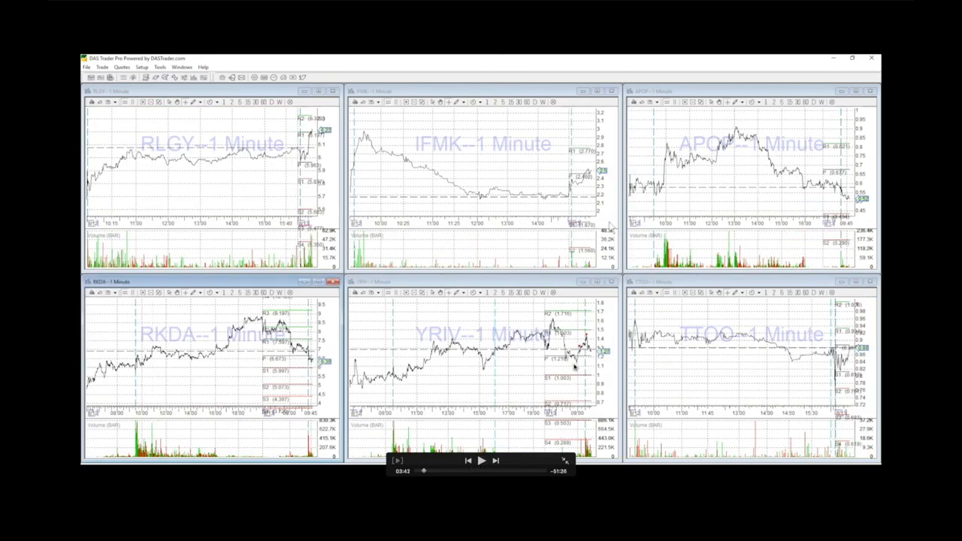
mouse_move(517, 334)
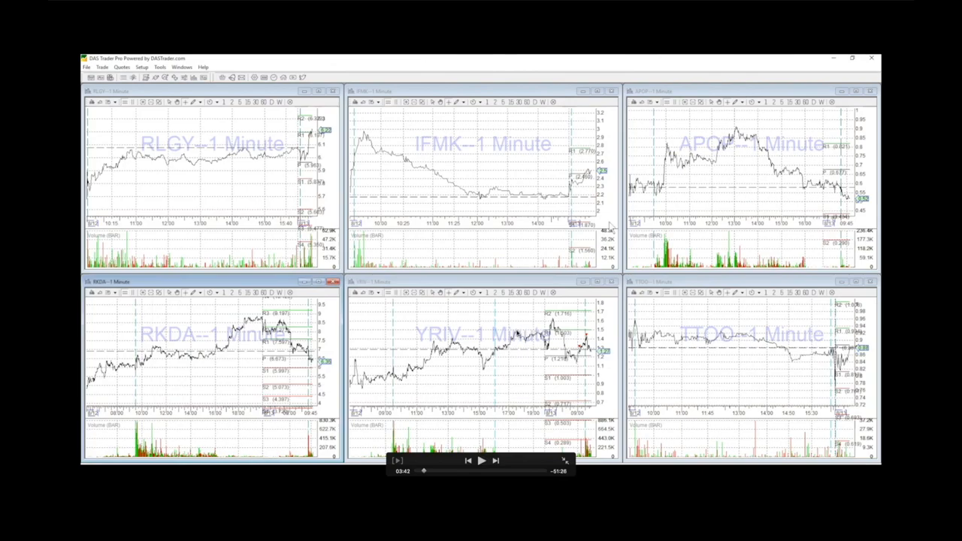